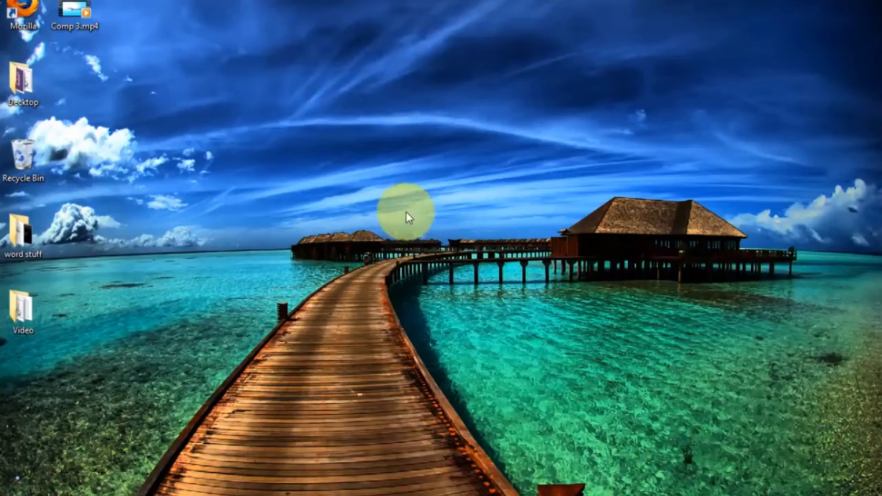
- Create the desktop folder Everything holding Comp 3.mp4, check it, and close its window
{"action": "right_click", "coordinate": [407, 218]}
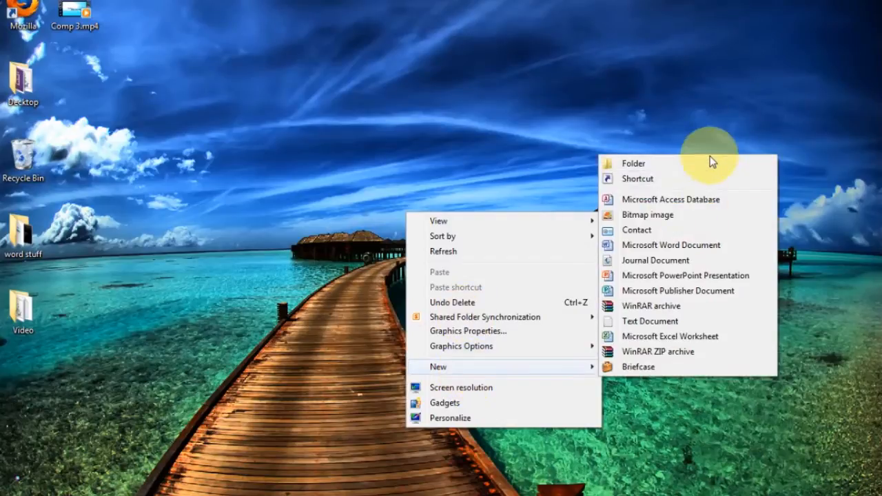
{"action": "left_click", "coordinate": [633, 163]}
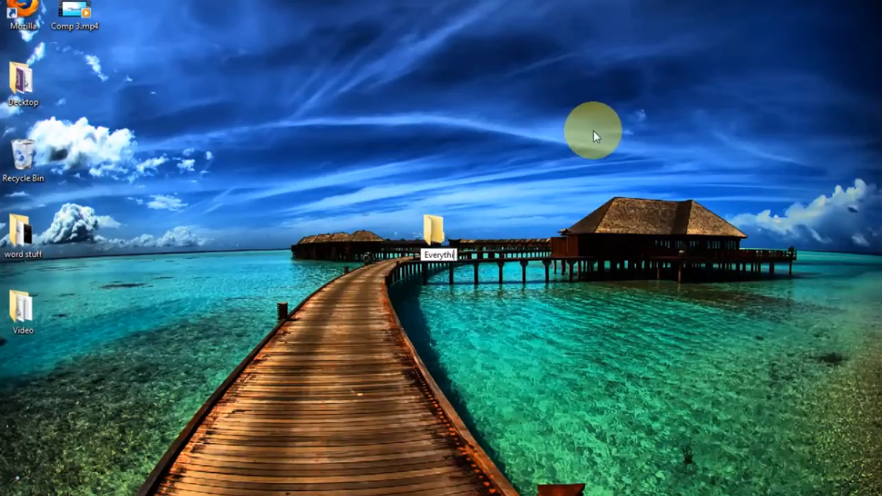
{"action": "double_click", "coordinate": [444, 237]}
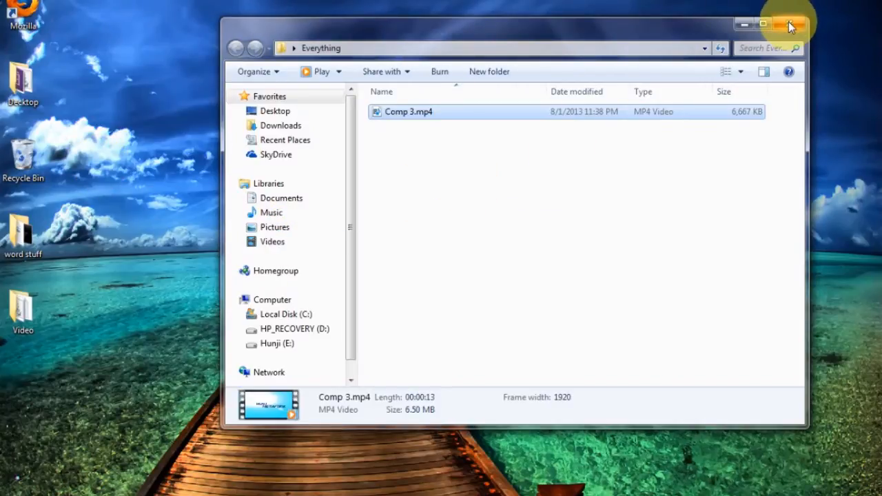
{"action": "left_click", "coordinate": [791, 23]}
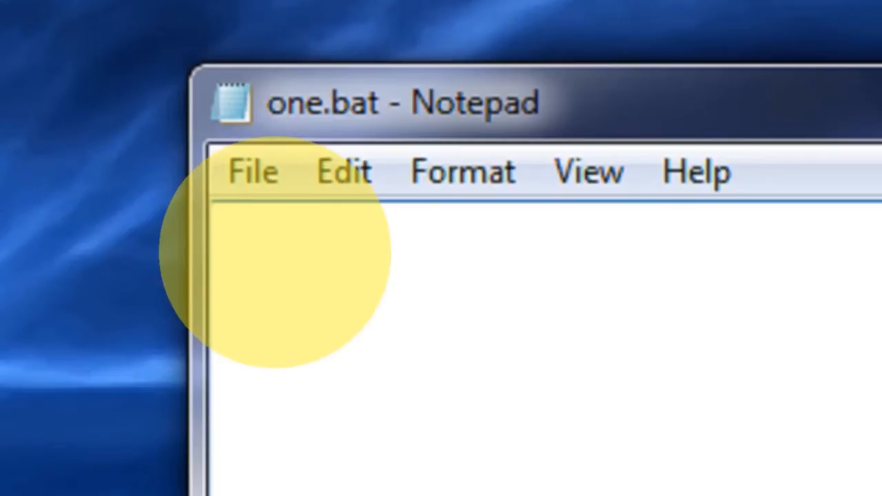
{"action": "type", "text": "@echo off"}
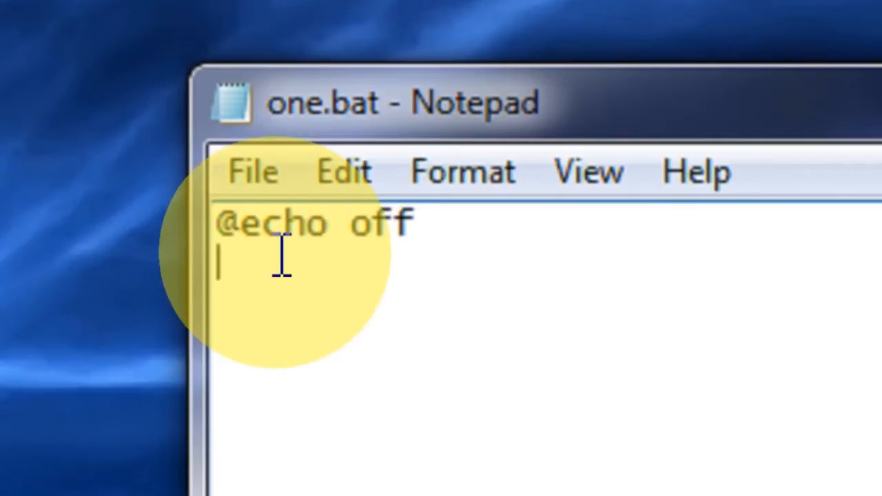
{"action": "type", "text": "attr"}
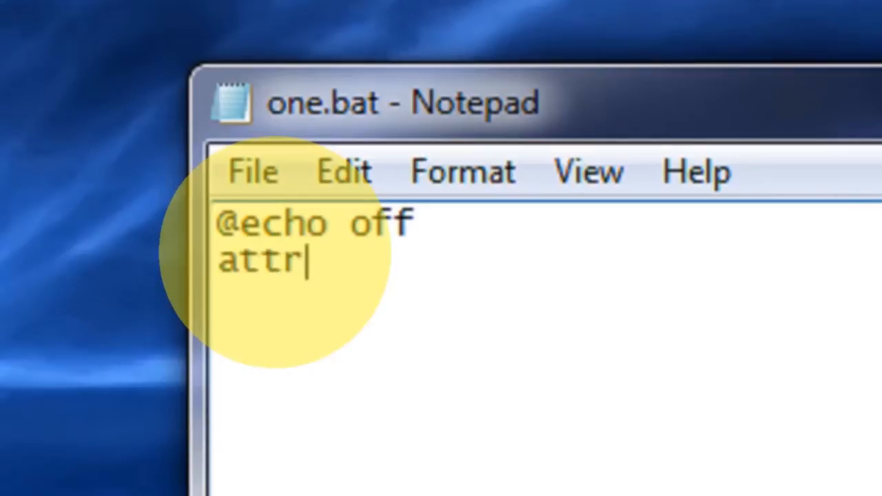
{"action": "type", "text": "ib"}
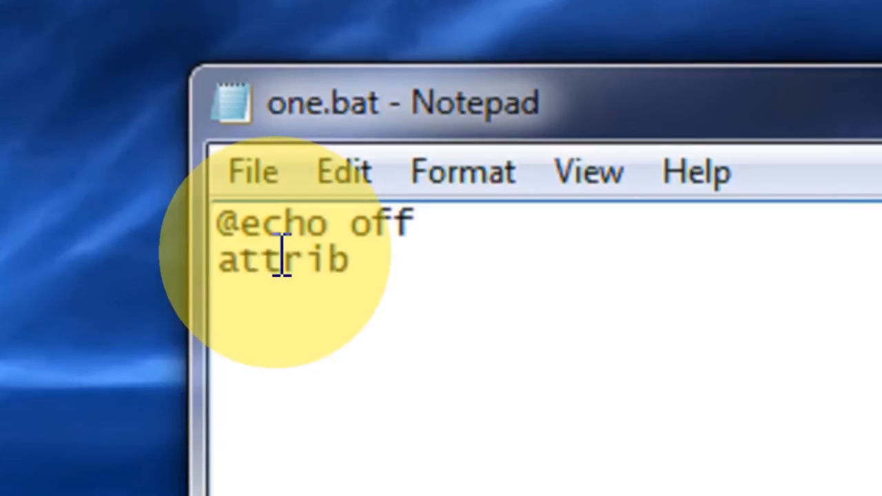
{"action": "type", "text": "+h +s"}
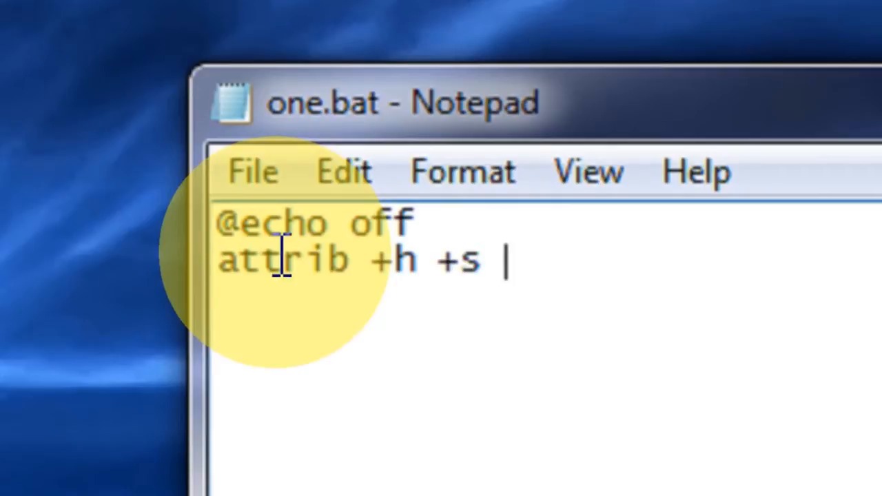
{"action": "key", "text": "backspace"}
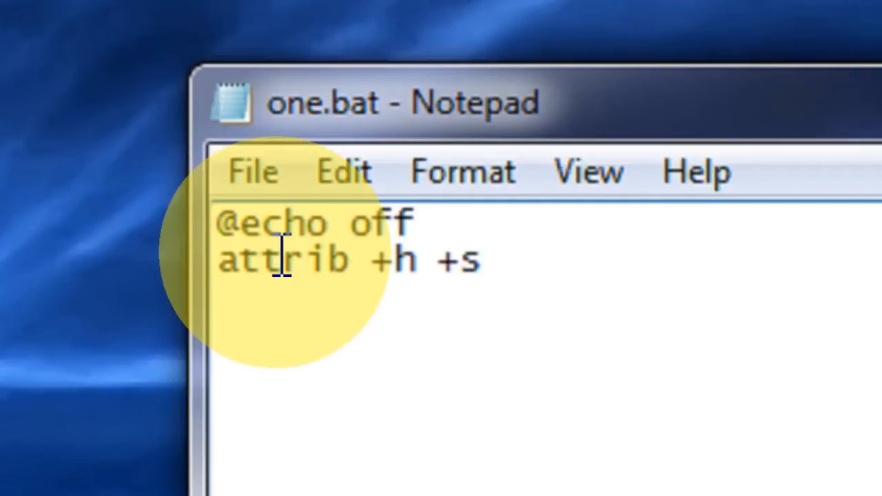
{"action": "type", "text": "Everyt"}
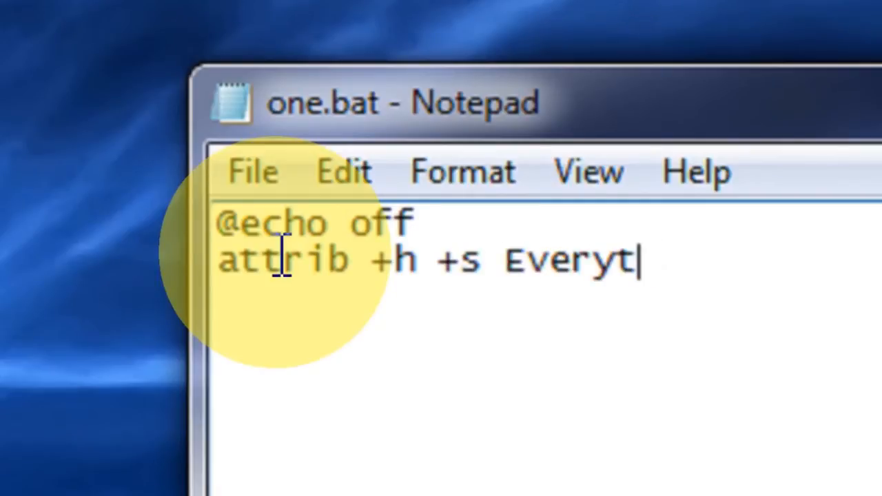
{"action": "type", "text": "hing"}
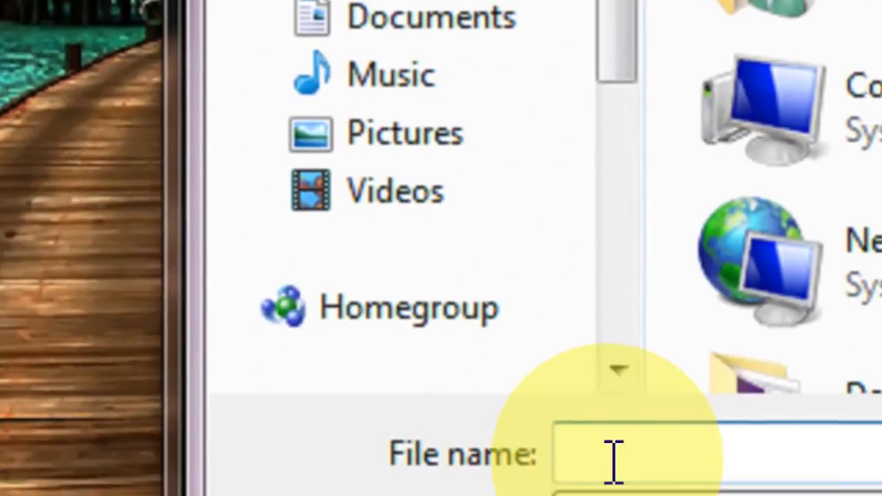
- Save the script to the desktop as one.bat with the All Files type
{"action": "type", "text": "one"}
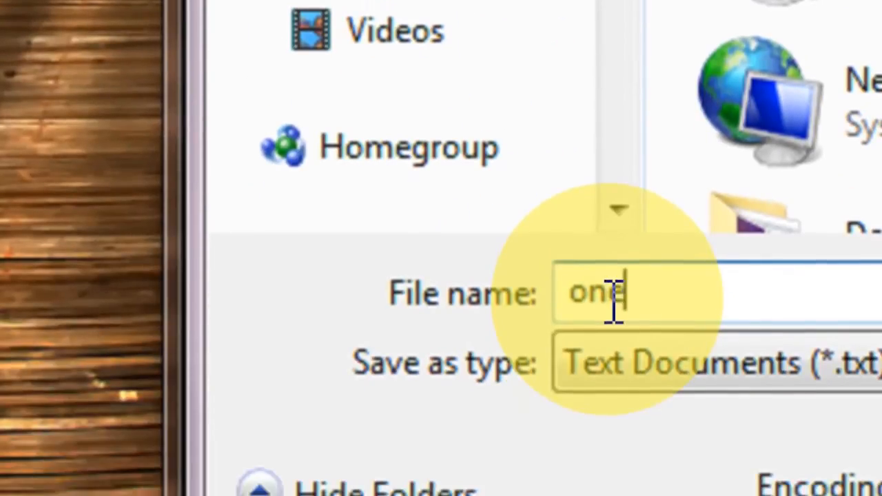
{"action": "type", "text": ".bat"}
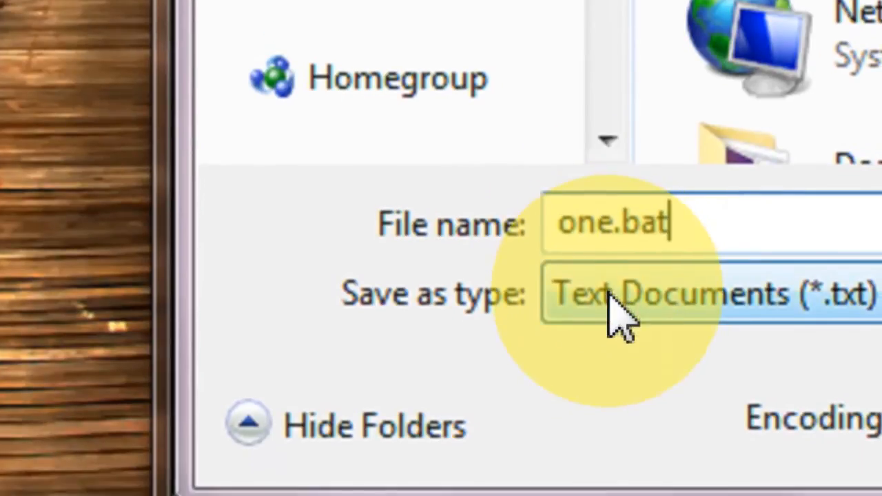
{"action": "left_click", "coordinate": [631, 292]}
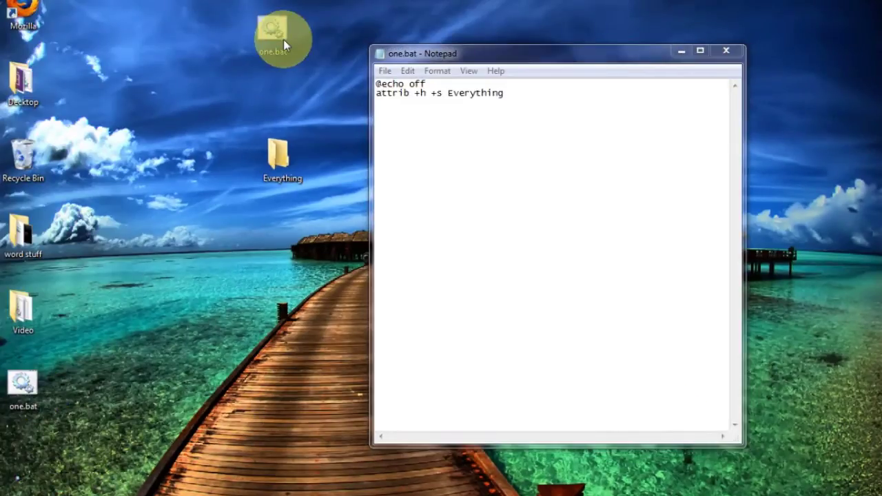
- Close Notepad and refresh the desktop so the Everything folder disappears
{"action": "left_click", "coordinate": [724, 49]}
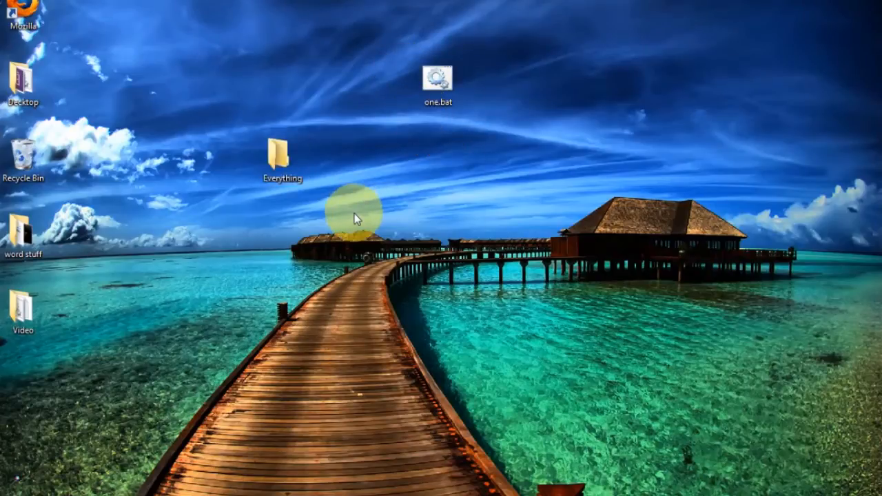
{"action": "right_click", "coordinate": [356, 218]}
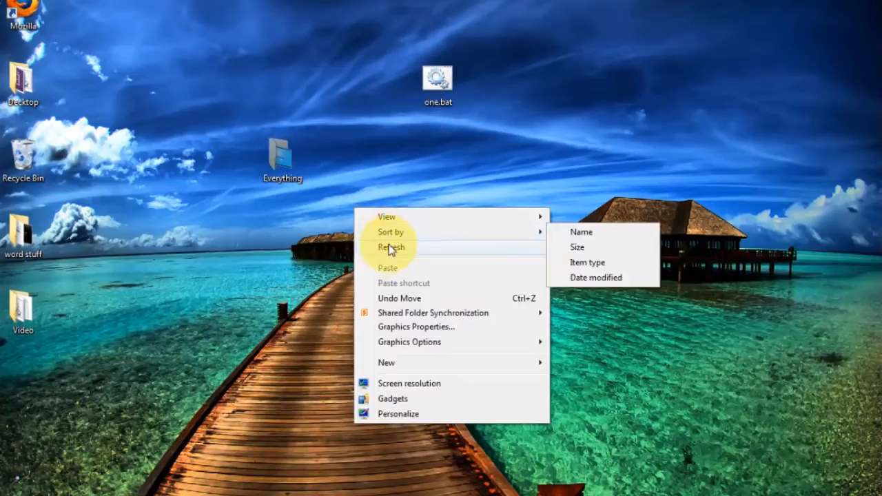
{"action": "left_click", "coordinate": [391, 247]}
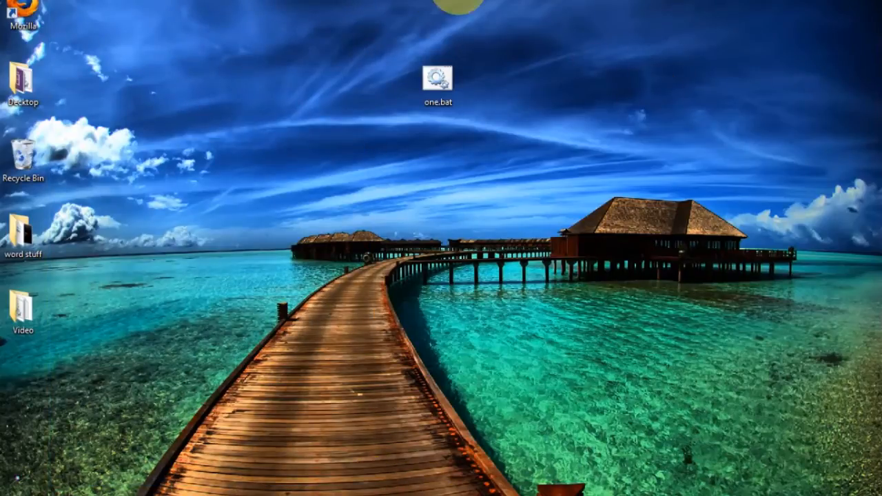
- Move one.bat up beside the top-left icons and start a fresh Notepad document
{"action": "left_click", "coordinate": [435, 82]}
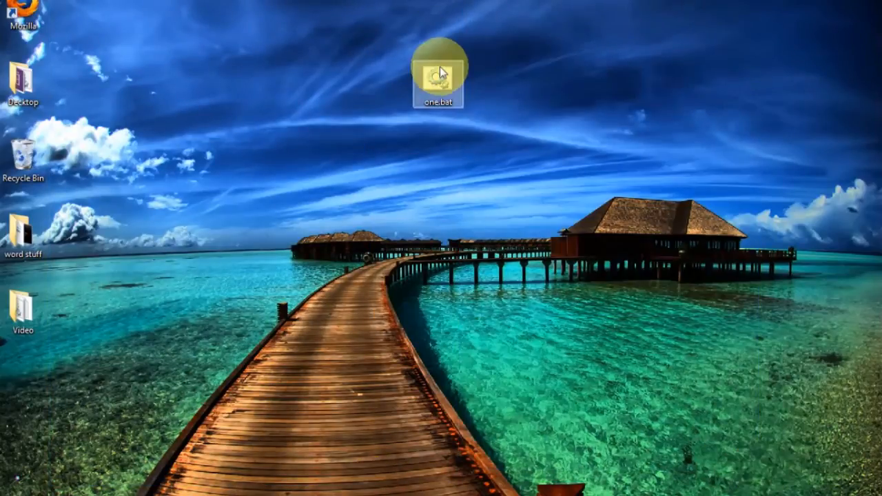
{"action": "left_click_drag", "start_coordinate": [438, 76], "coordinate": [223, 14]}
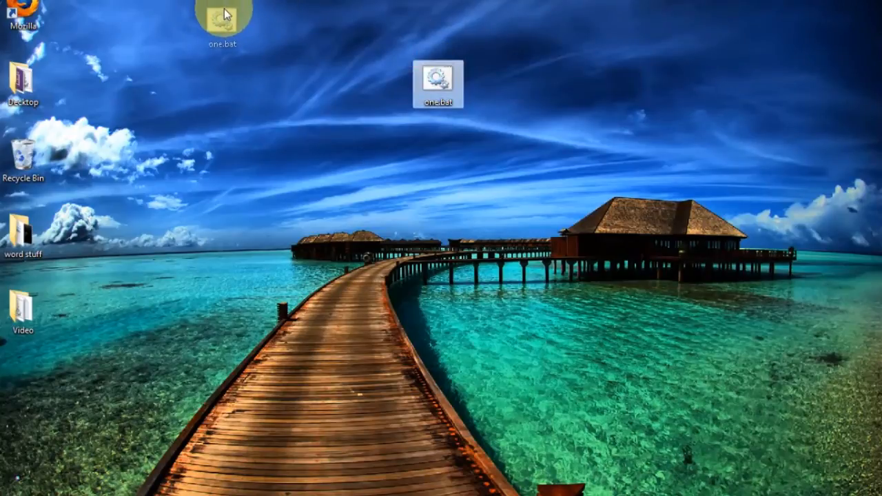
{"action": "left_click_drag", "start_coordinate": [438, 83], "coordinate": [177, 14]}
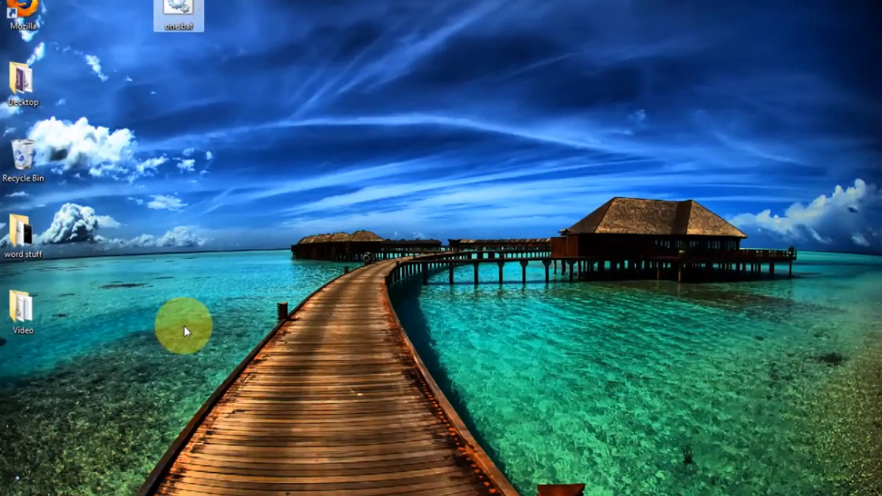
{"action": "double_click", "coordinate": [178, 13]}
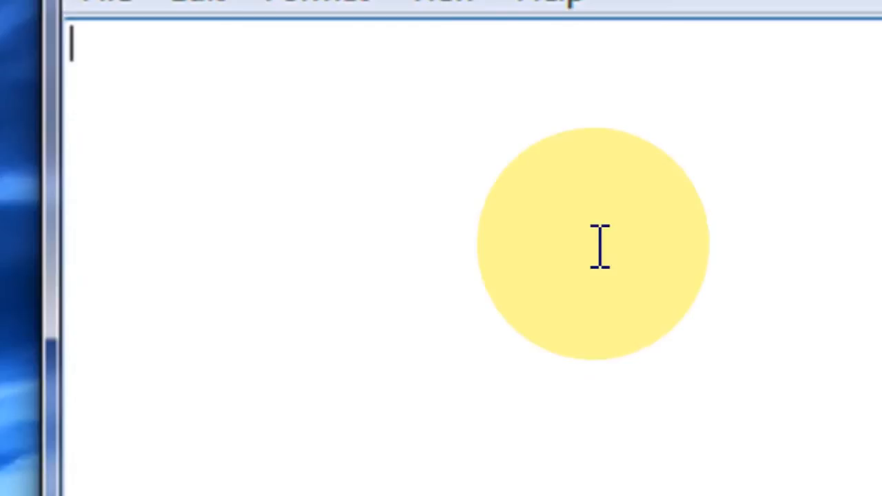
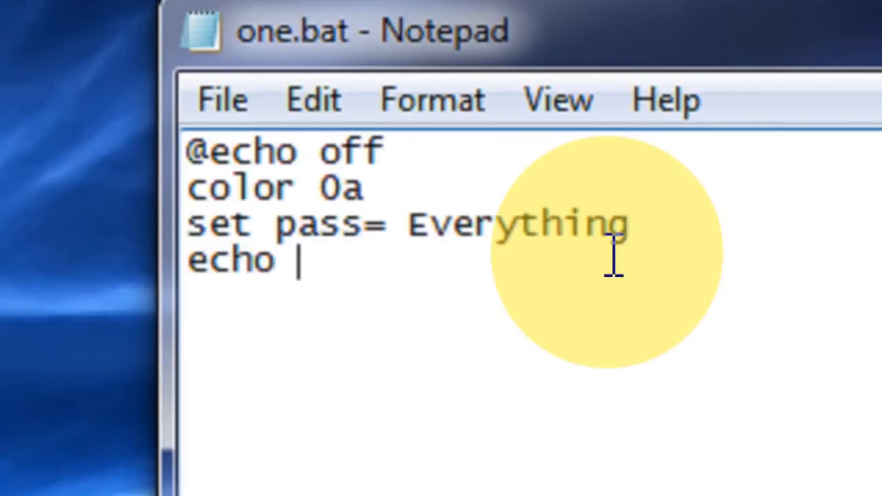
- Add the 'Enter Password' prompt read into ui via 'set /p ui='
{"action": "type", "text": "Enter Pa"}
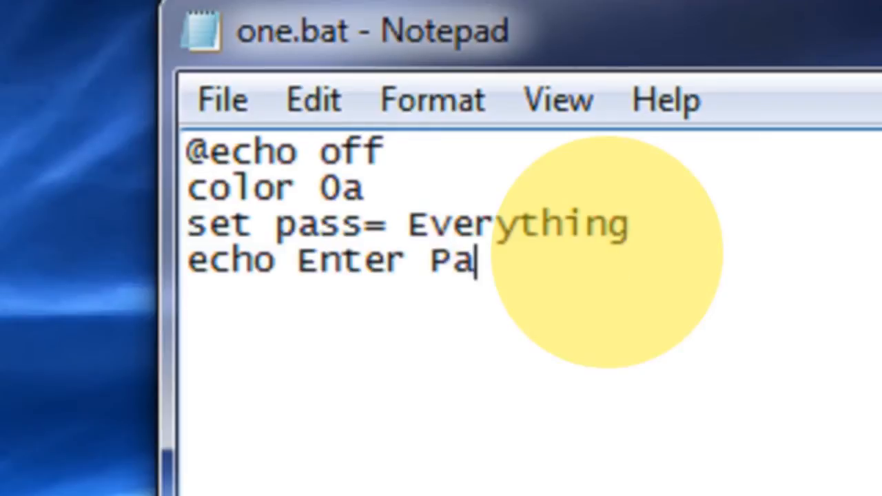
{"action": "type", "text": "ssword"}
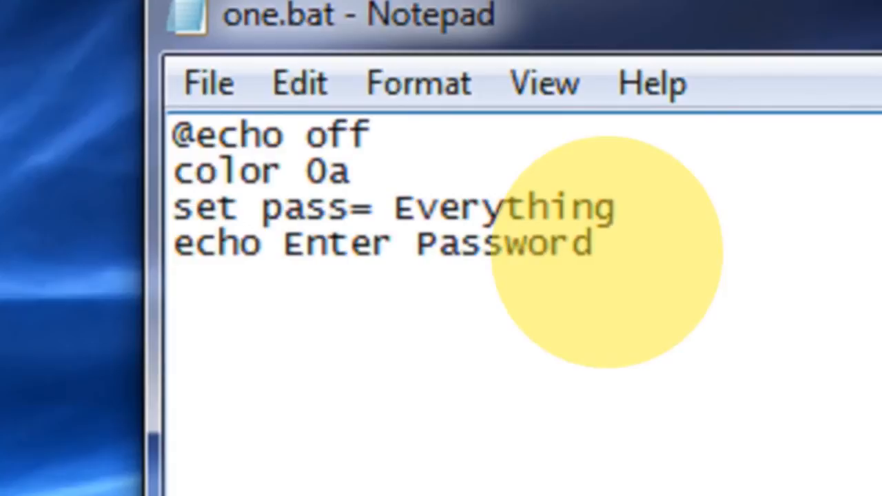
{"action": "type", "text": "set"}
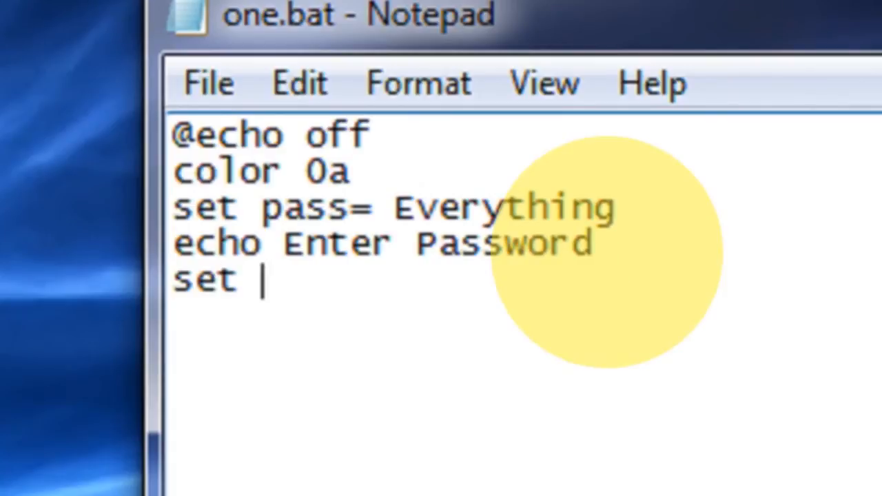
{"action": "type", "text": "/p"}
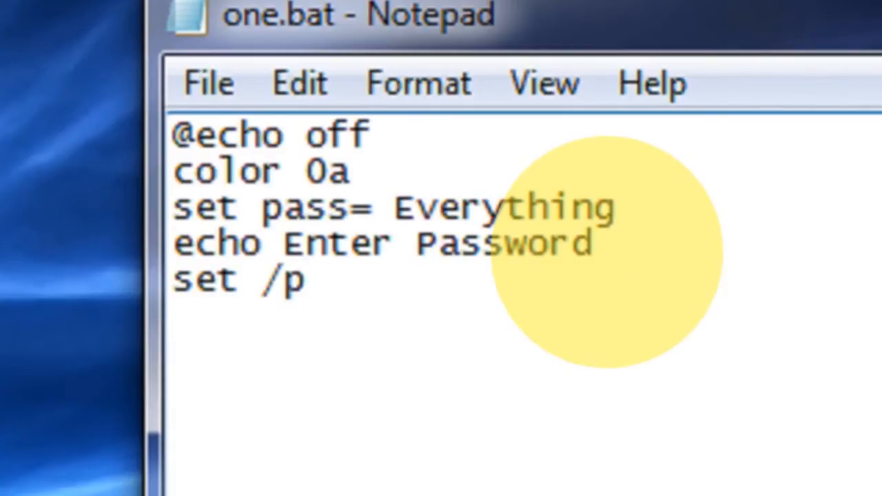
{"action": "type", "text": "ui"}
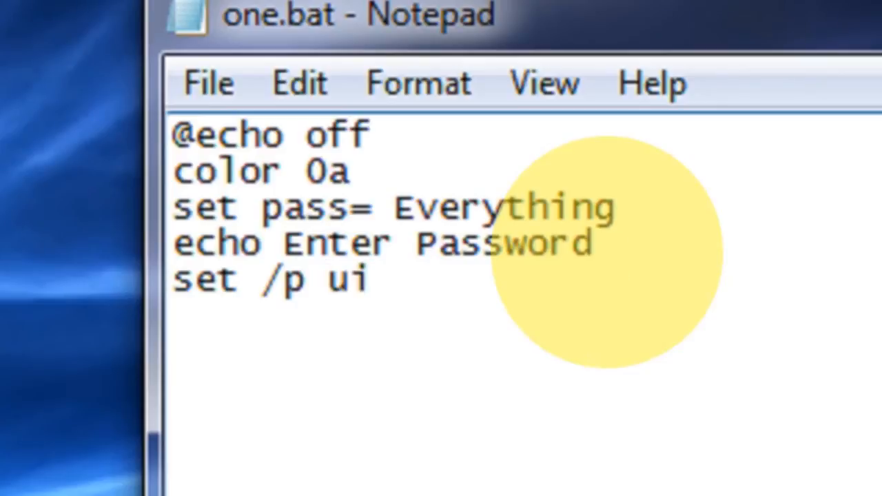
{"action": "type", "text": "="}
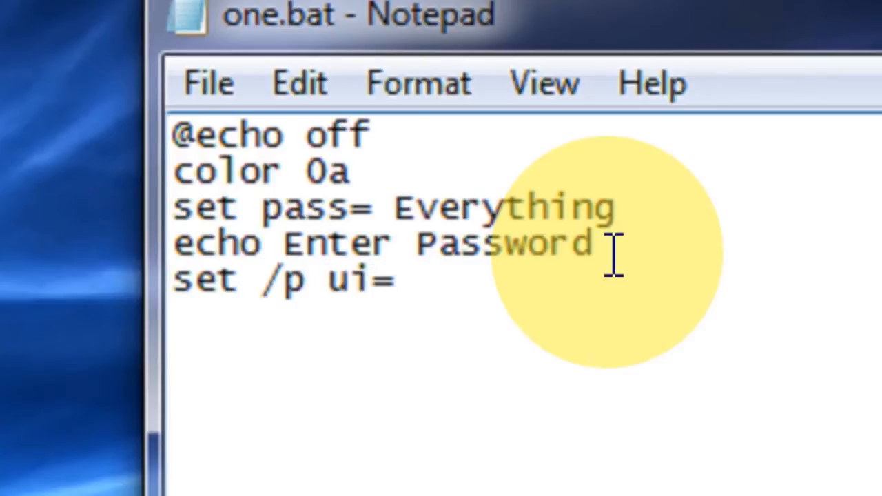
- Add the check 'if %ui%==%pass% (goto A)' comparing the answer to the password
{"action": "type", "text": "if %"}
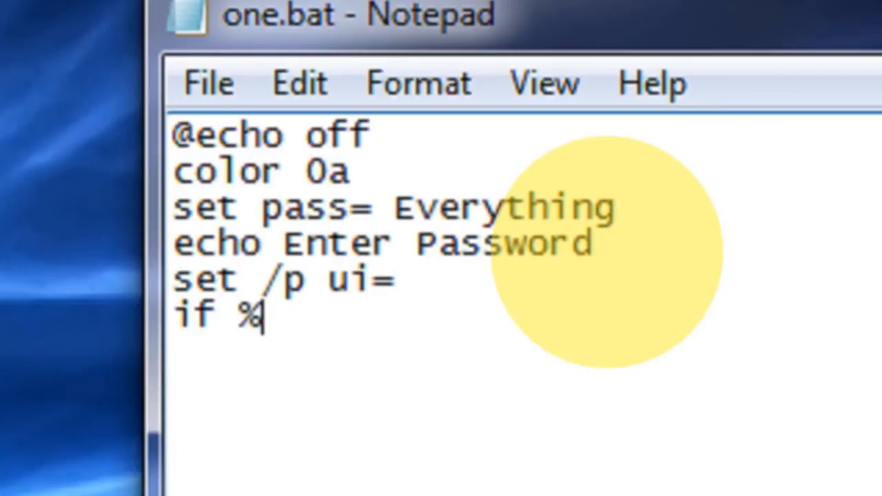
{"action": "type", "text": "ui%=="}
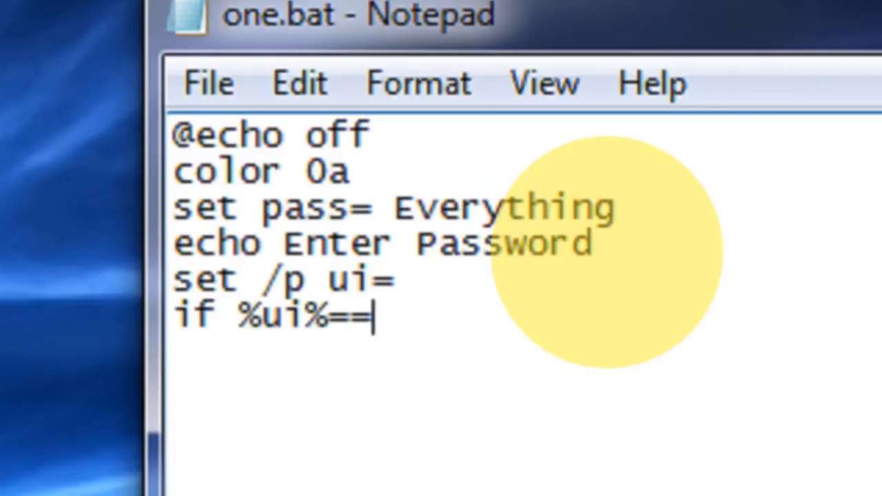
{"action": "type", "text": "%p"}
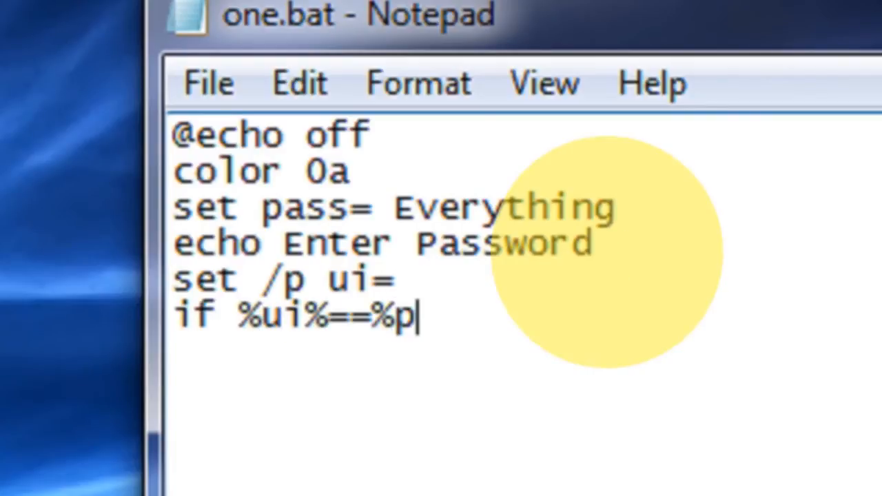
{"action": "type", "text": "ass%"}
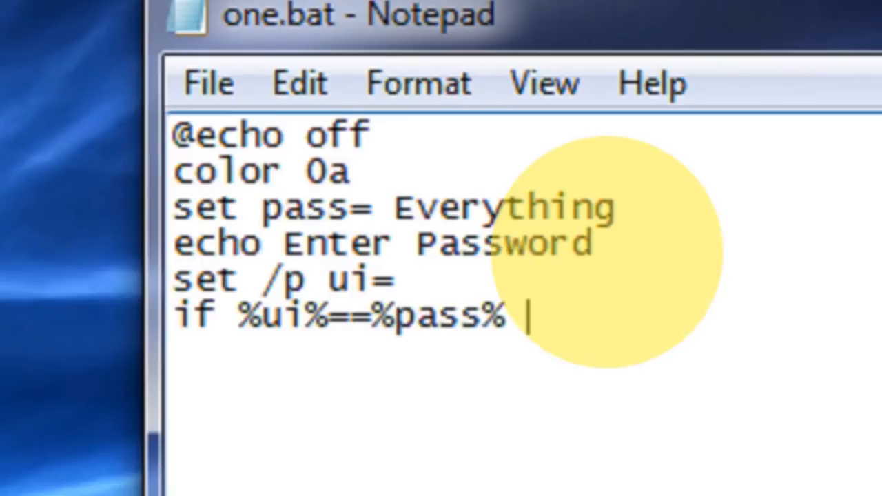
{"action": "type", "text": "(goto A"}
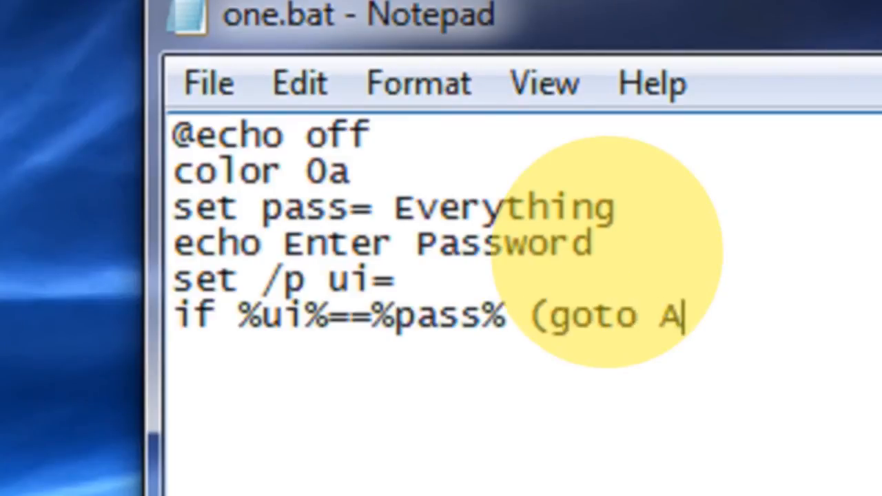
{"action": "type", "text": ")"}
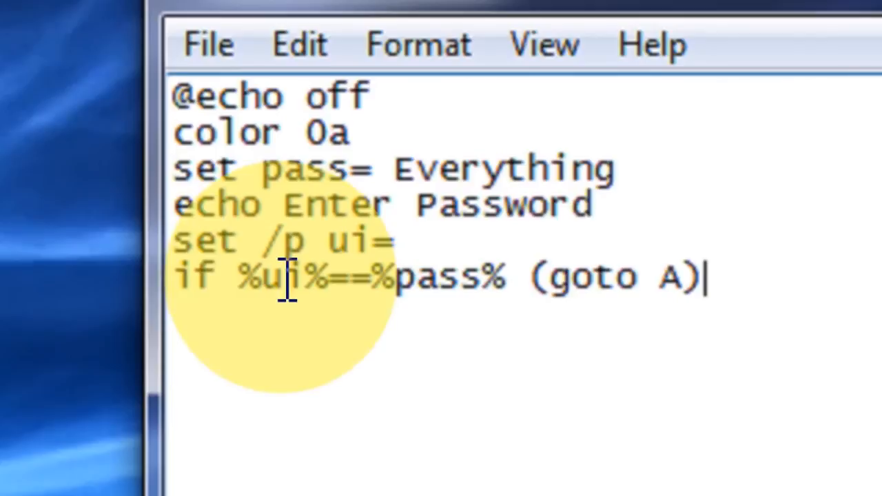
{"action": "double_click", "coordinate": [282, 276]}
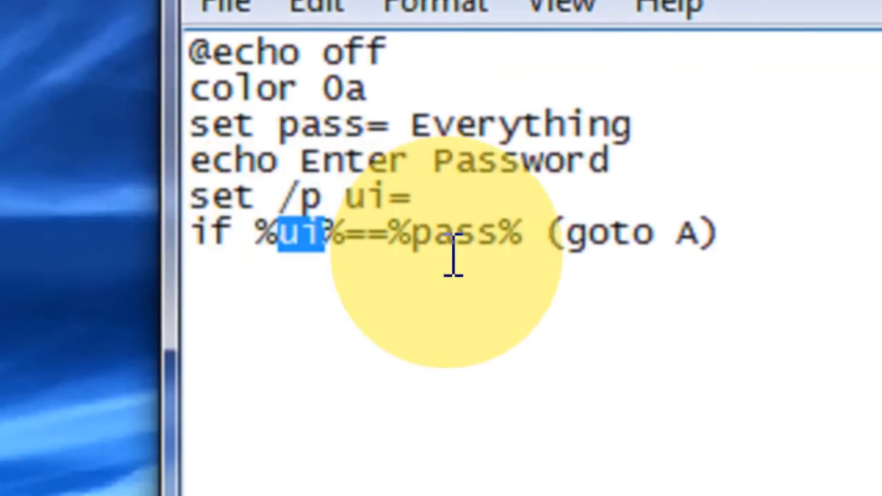
{"action": "double_click", "coordinate": [455, 255]}
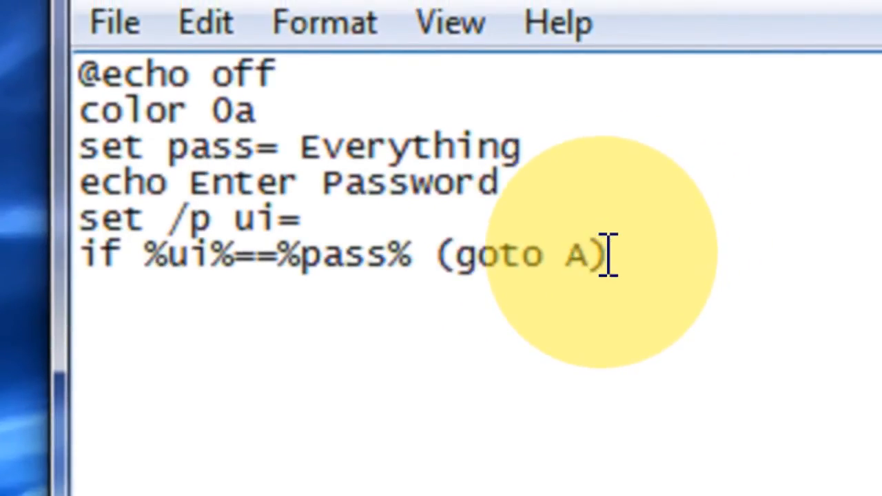
{"action": "key", "text": "Return"}
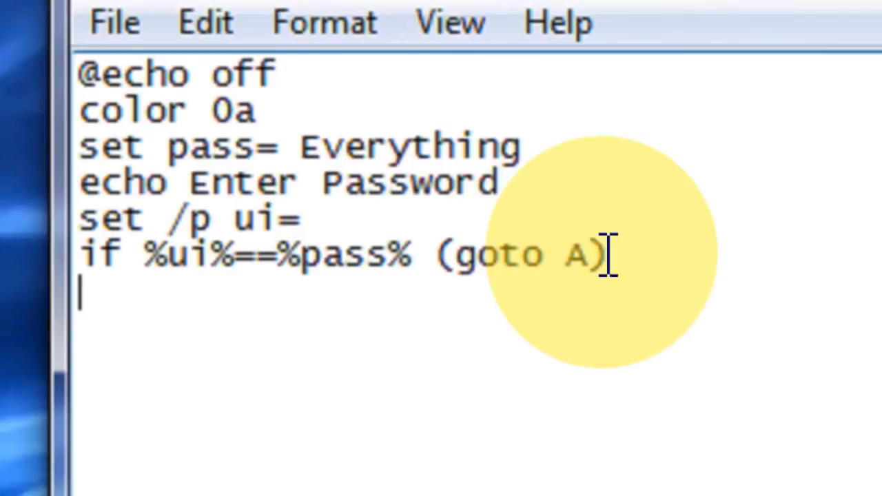
- Add the 'Wrong password' message followed by pause and exit for a failed match
{"action": "type", "text": "echo"}
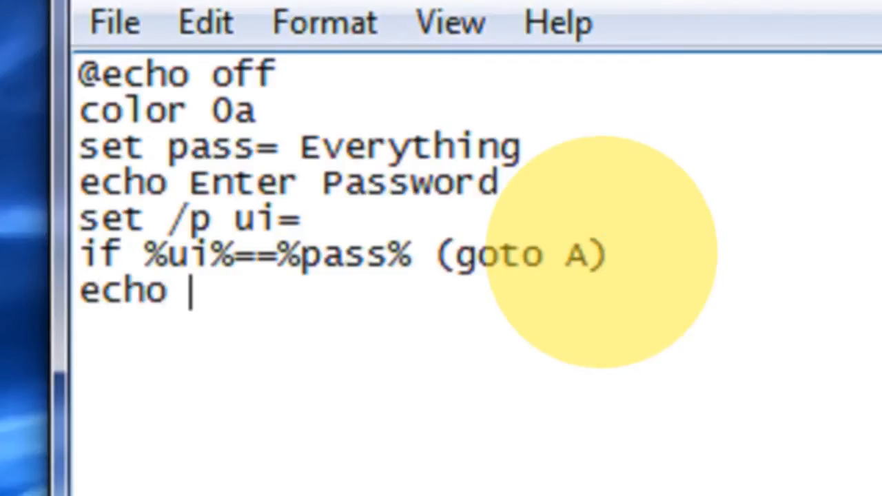
{"action": "type", "text": "Wrong pass"}
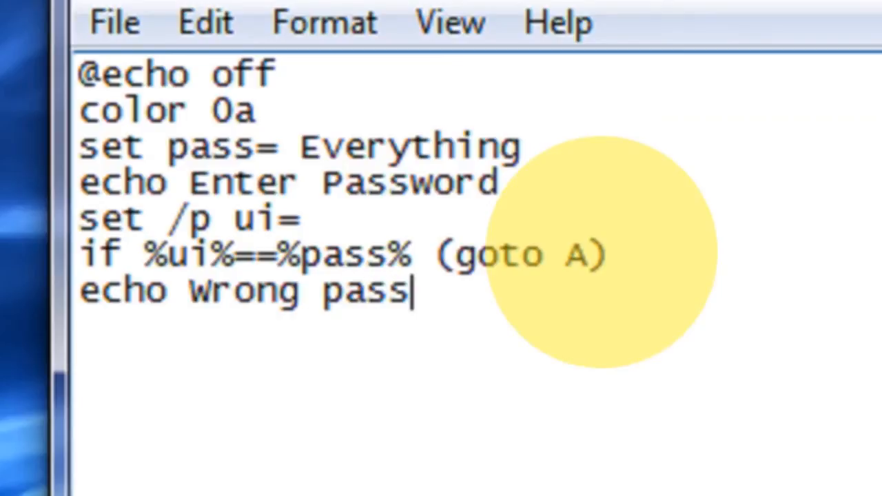
{"action": "type", "text": "word"}
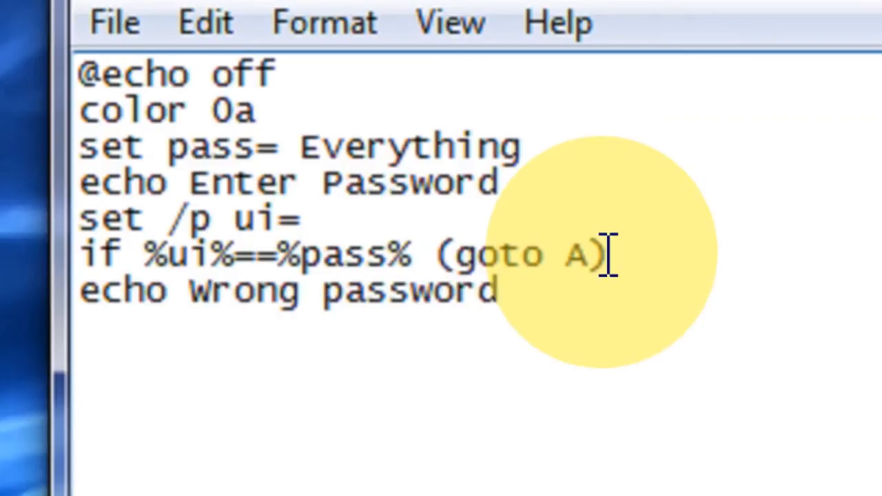
{"action": "key", "text": "enter"}
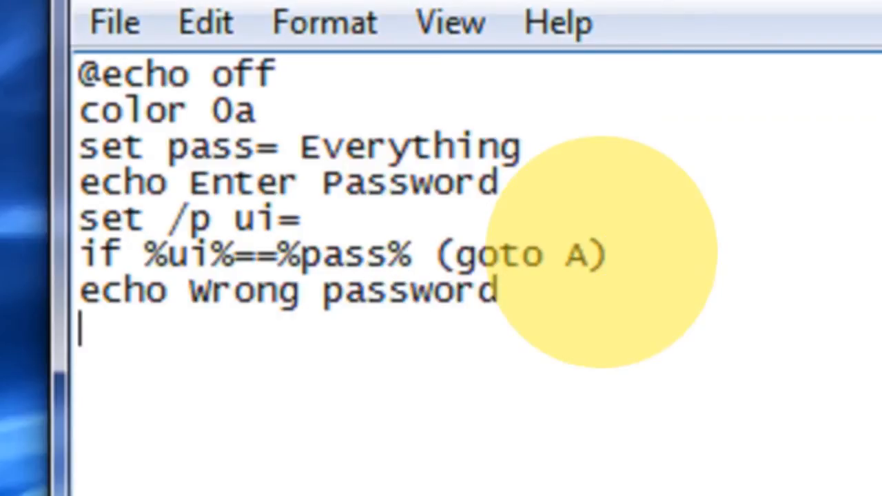
{"action": "type", "text": "pause"}
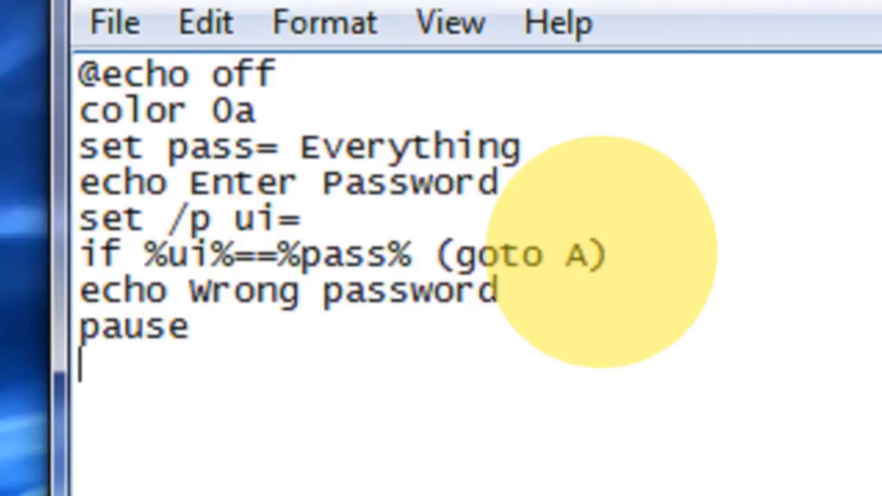
{"action": "type", "text": "exit"}
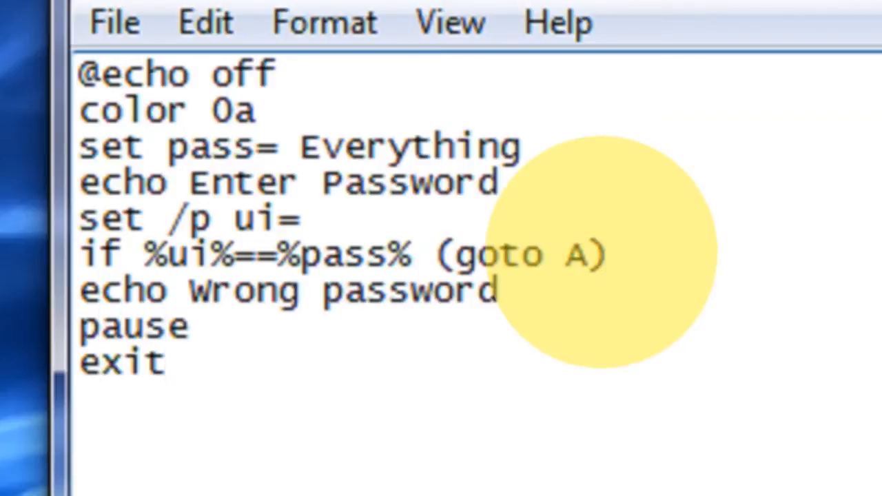
- End with label ':A' running 'start Everything' to open the hidden folder
{"action": "left_click", "coordinate": [609, 255]}
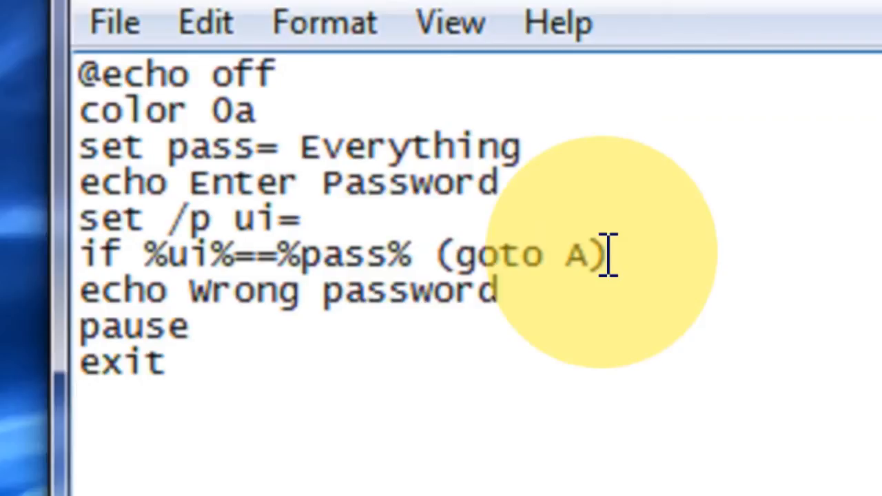
{"action": "type", "text": ":"}
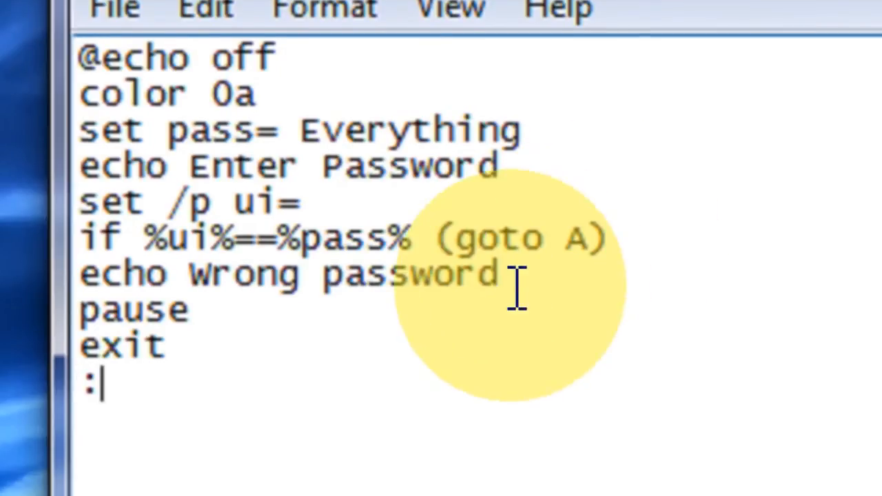
{"action": "type", "text": "A"}
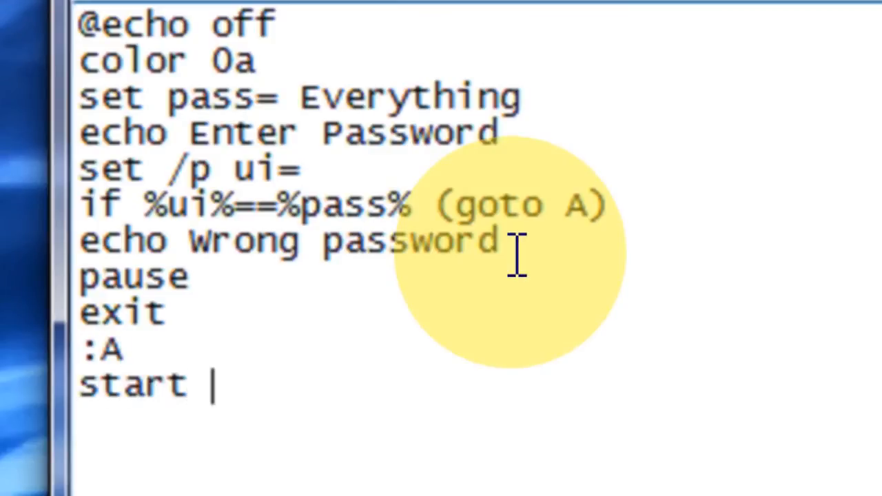
{"action": "type", "text": "Everythin"}
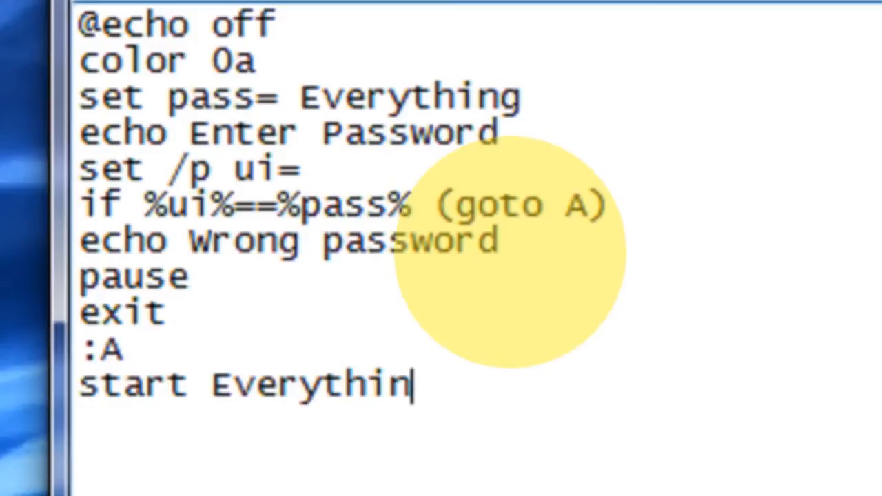
{"action": "type", "text": "g"}
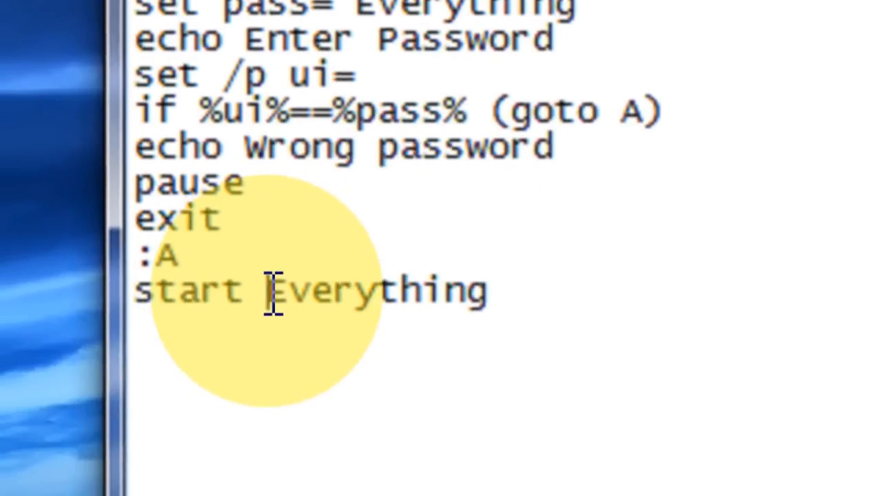
{"action": "double_click", "coordinate": [375, 290]}
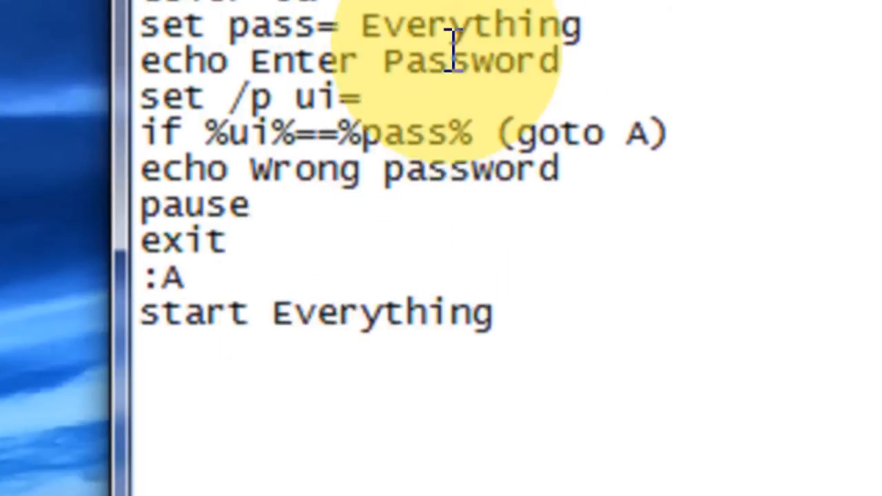
- Save the password script to the desktop as two.bat with the All Files (*.*) type
{"action": "left_click", "coordinate": [257, 181]}
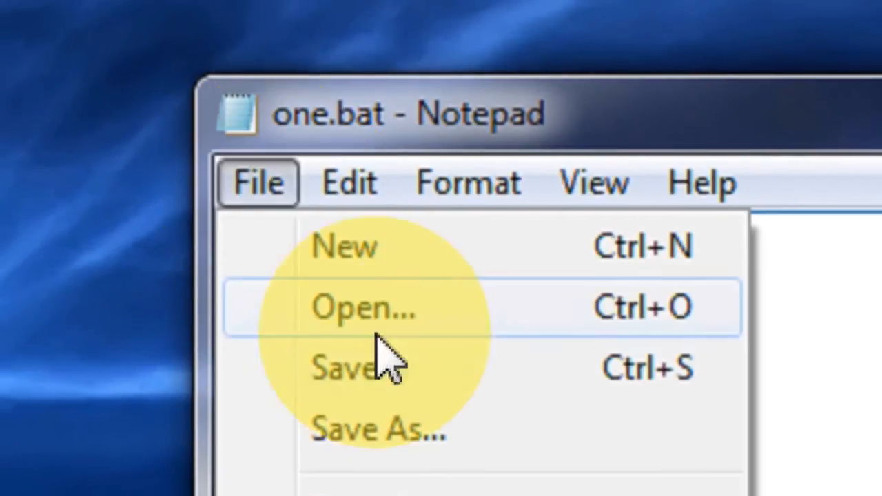
{"action": "left_click", "coordinate": [364, 306]}
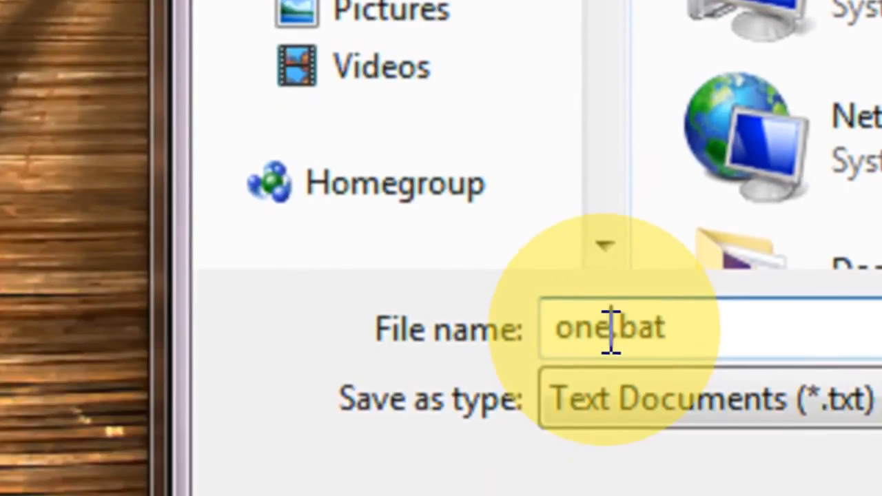
{"action": "type", "text": "two"}
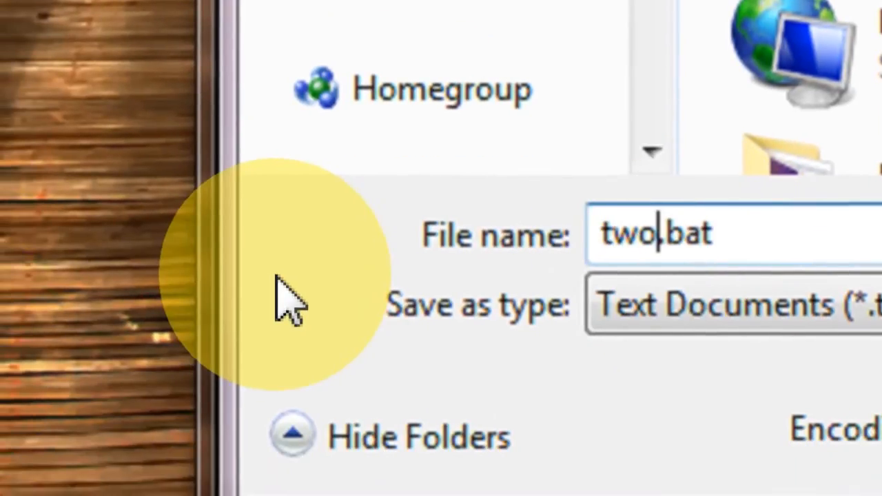
{"action": "left_click", "coordinate": [723, 303]}
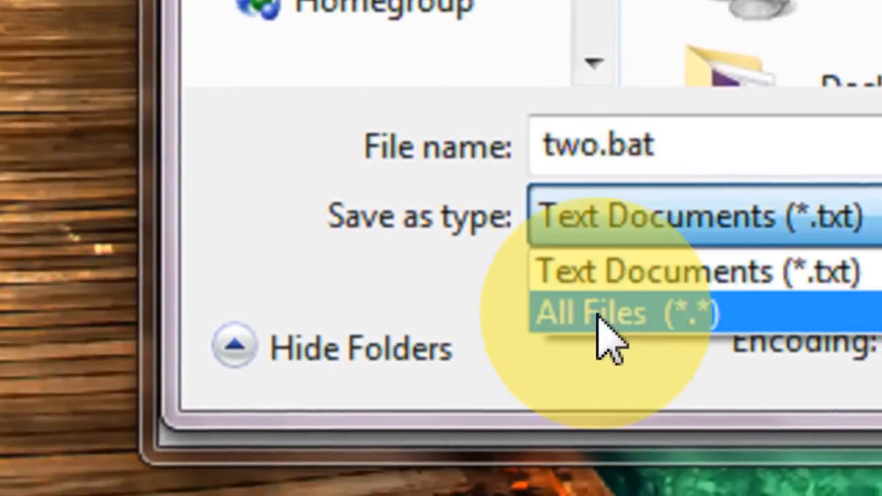
{"action": "left_click", "coordinate": [620, 314]}
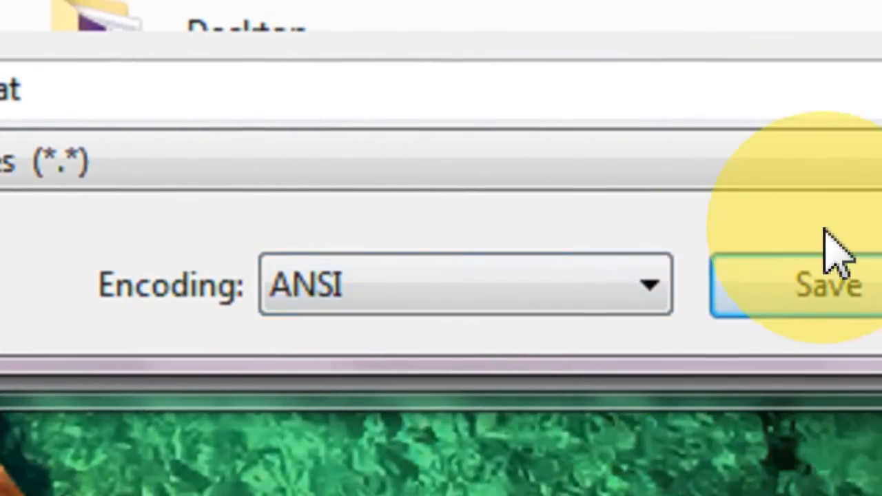
{"action": "left_click", "coordinate": [820, 283]}
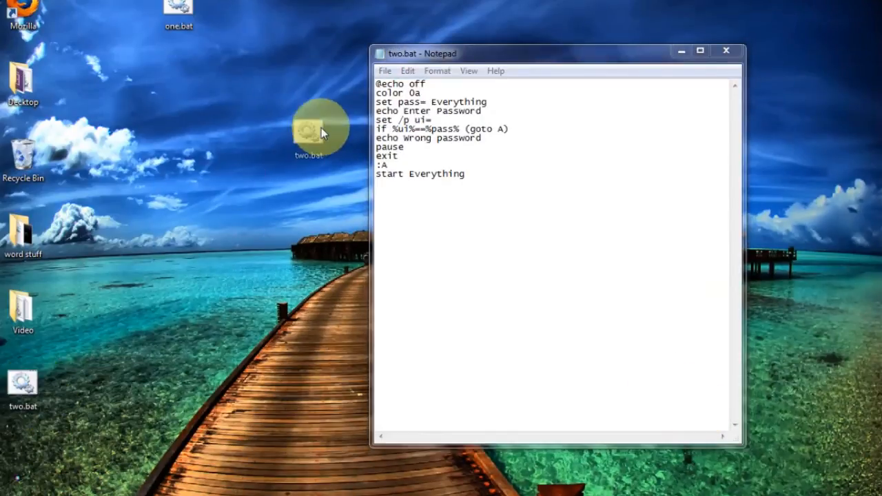
{"action": "left_click", "coordinate": [724, 49]}
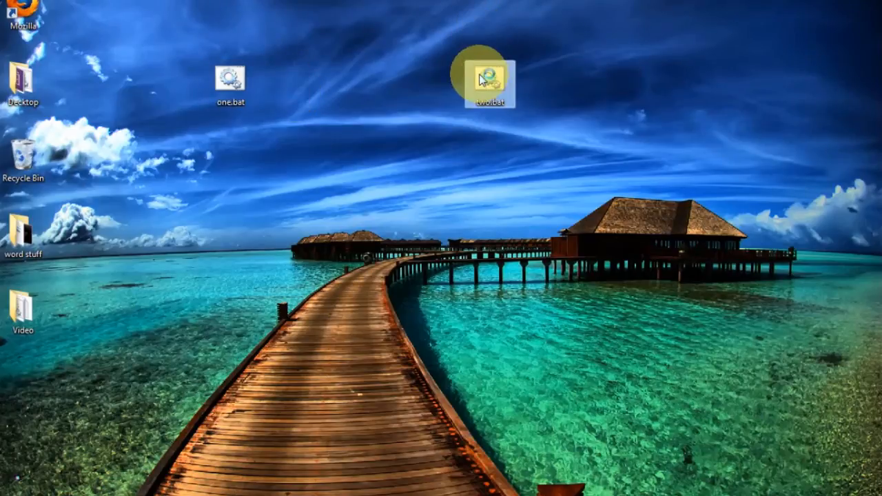
{"action": "double_click", "coordinate": [489, 76]}
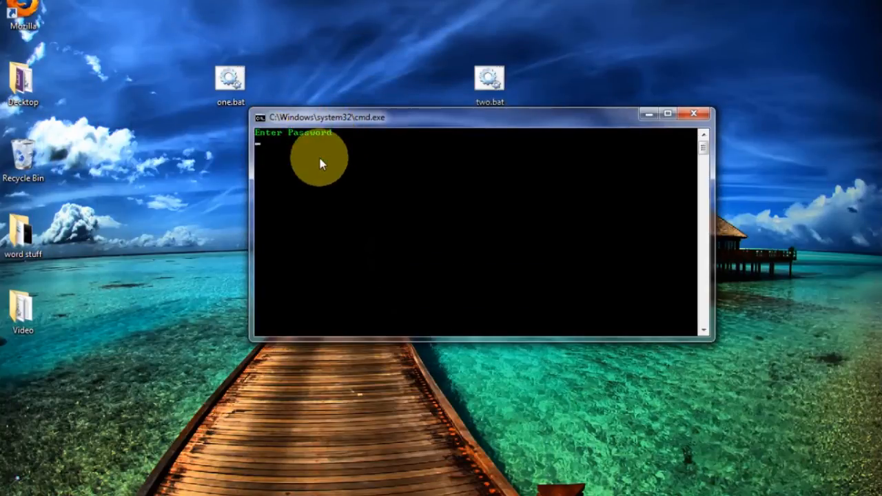
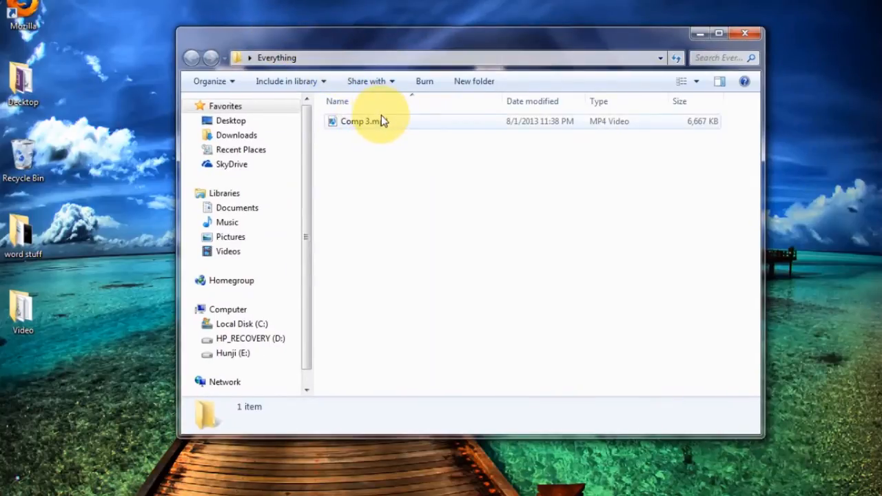
- Drag Comp 3.mp4 out of Everything onto the desktop and close the empty folder
{"action": "left_click", "coordinate": [363, 121]}
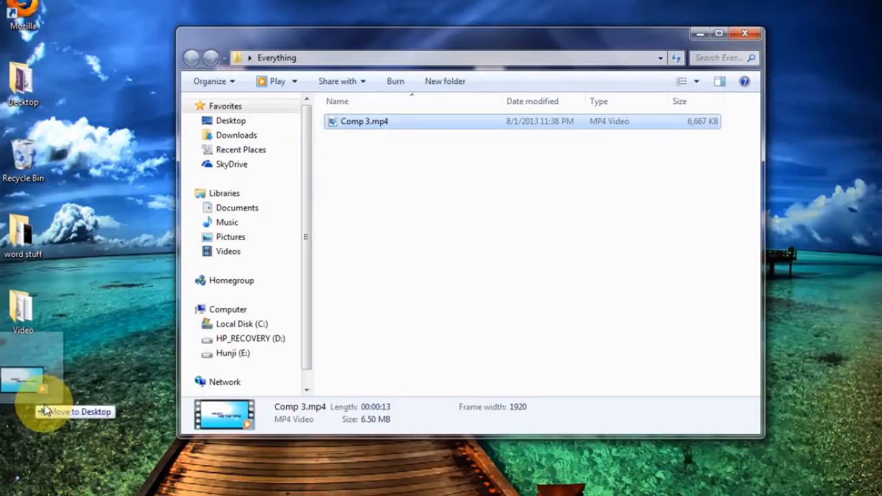
{"action": "left_click_drag", "start_coordinate": [364, 121], "coordinate": [75, 319]}
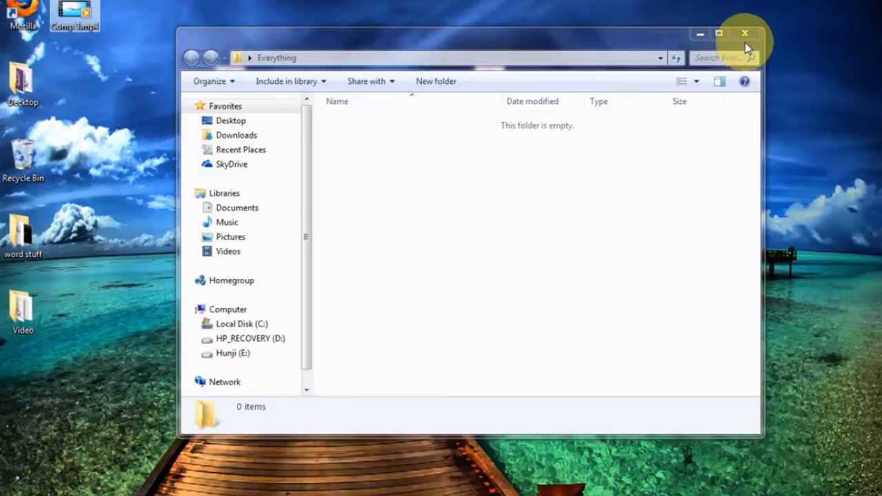
{"action": "left_click", "coordinate": [744, 33]}
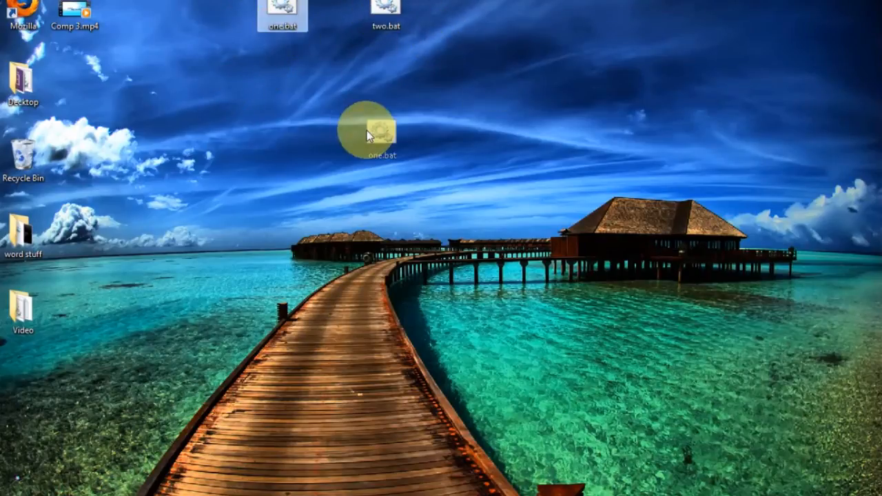
- Edit one.bat to read 'attrib -h -s Everything' so the folder is unhidden, then close it
{"action": "left_click_drag", "start_coordinate": [375, 131], "coordinate": [489, 159]}
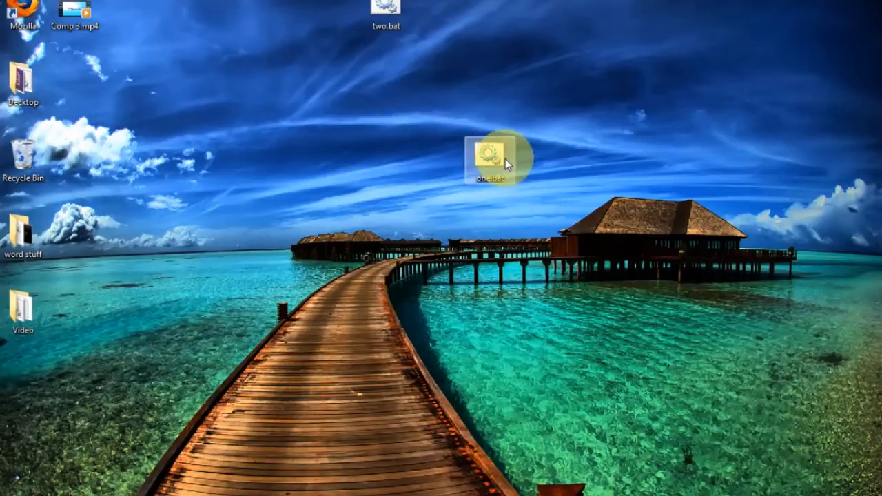
{"action": "double_click", "coordinate": [485, 149]}
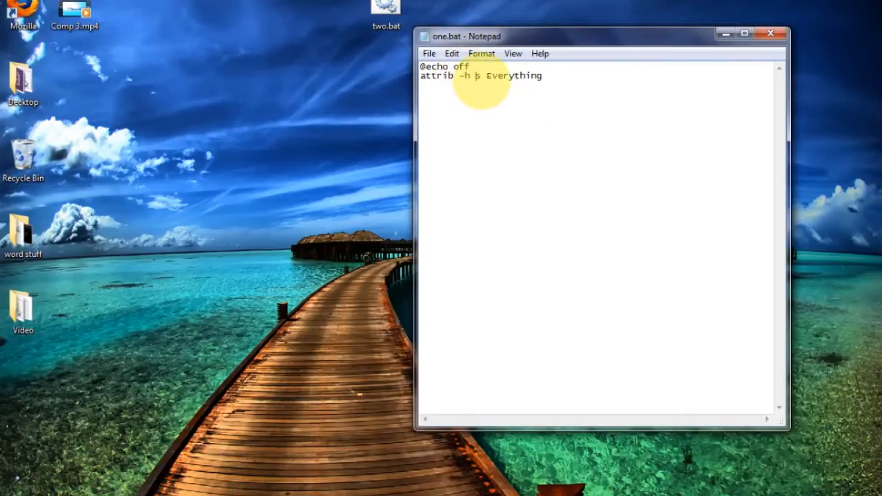
{"action": "left_click", "coordinate": [429, 53]}
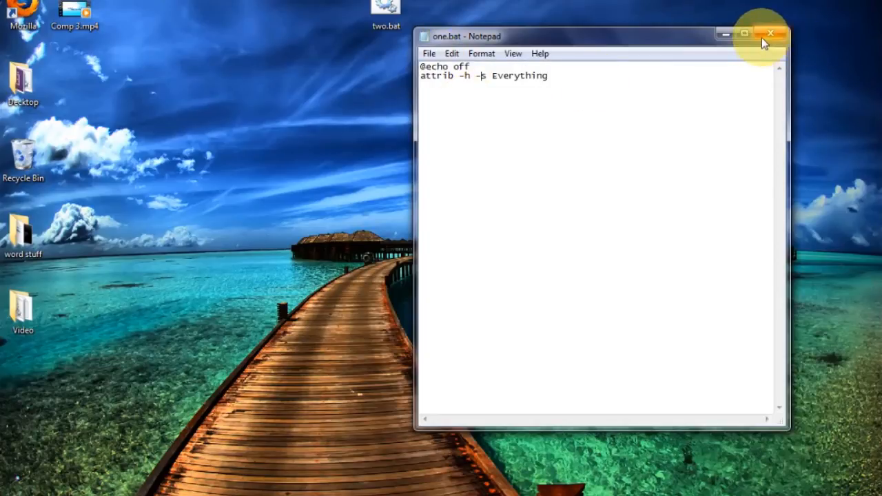
{"action": "left_click", "coordinate": [769, 33]}
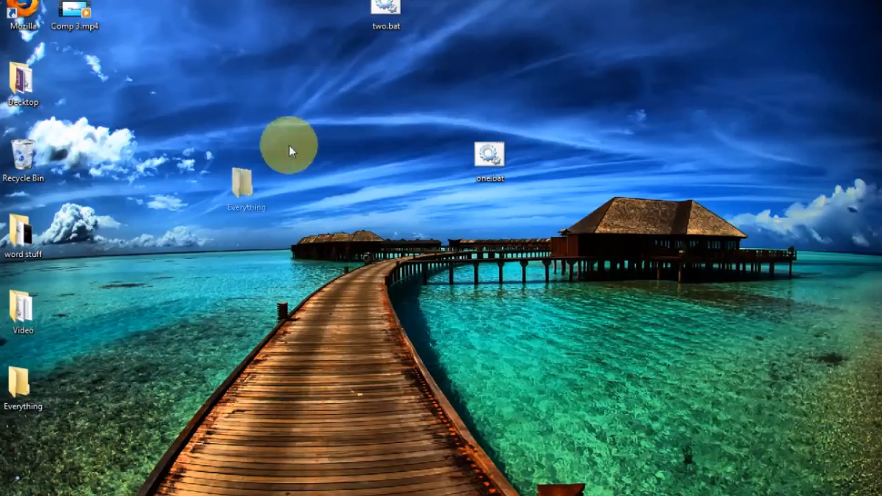
- Place the Everything folder in the left icon column and one.bat on the top row
{"action": "left_click_drag", "start_coordinate": [241, 181], "coordinate": [386, 162]}
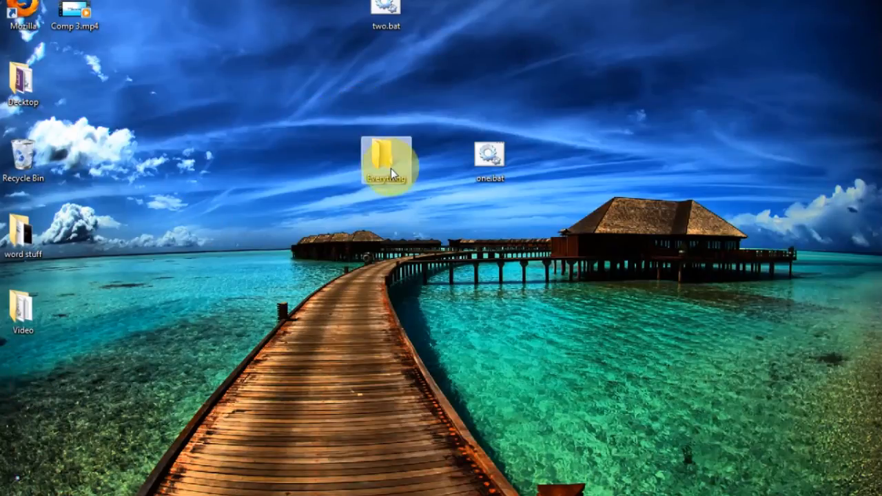
{"action": "left_click_drag", "start_coordinate": [387, 158], "coordinate": [25, 375]}
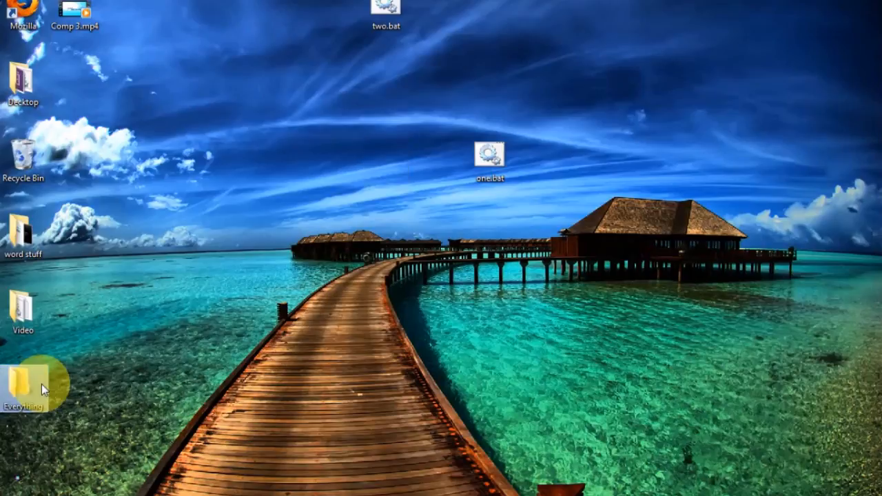
{"action": "left_click_drag", "start_coordinate": [489, 154], "coordinate": [489, 17]}
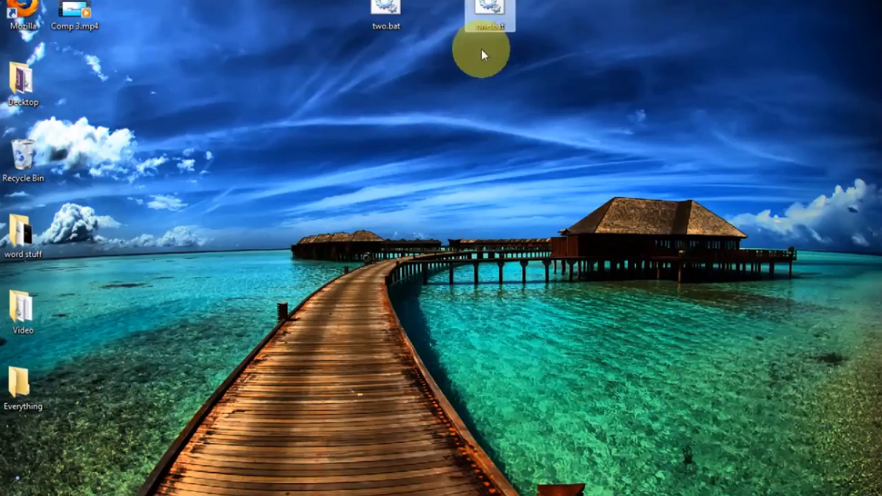
- Reposition two.bat so it sits near the top of the desktop
{"action": "left_click_drag", "start_coordinate": [385, 14], "coordinate": [351, 190]}
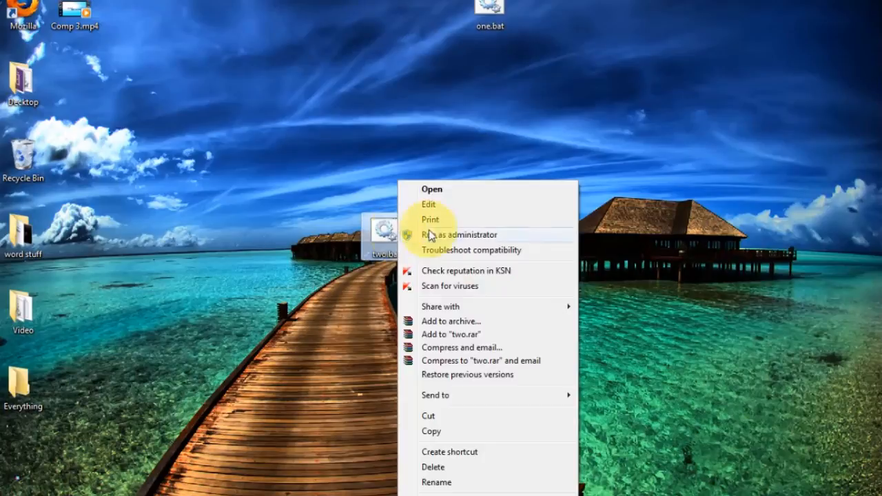
{"action": "left_click", "coordinate": [428, 204]}
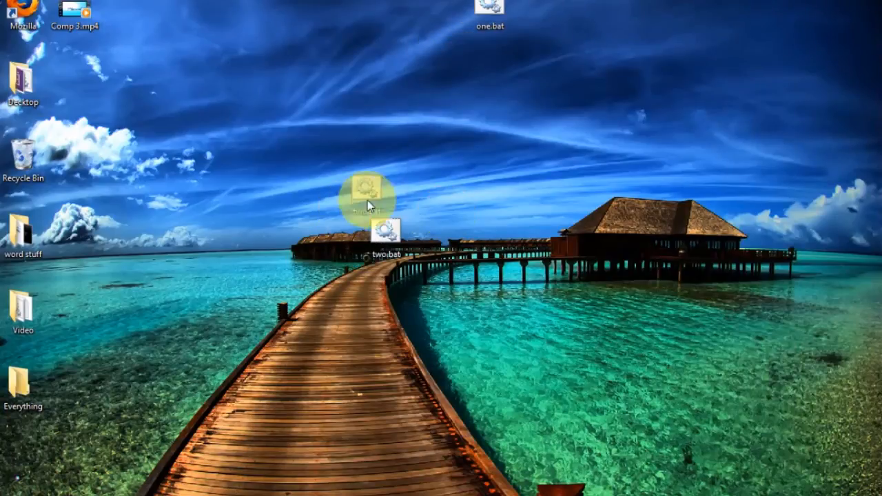
{"action": "left_click_drag", "start_coordinate": [386, 232], "coordinate": [282, 158]}
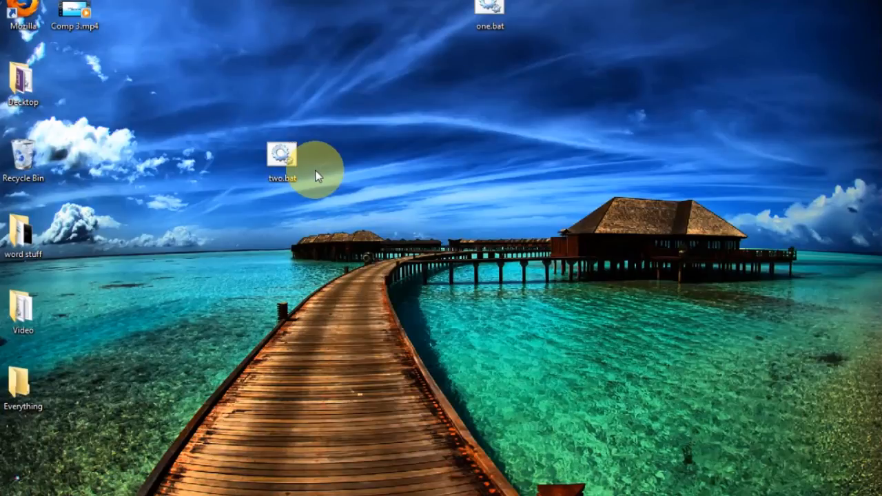
{"action": "left_click_drag", "start_coordinate": [282, 163], "coordinate": [333, 86]}
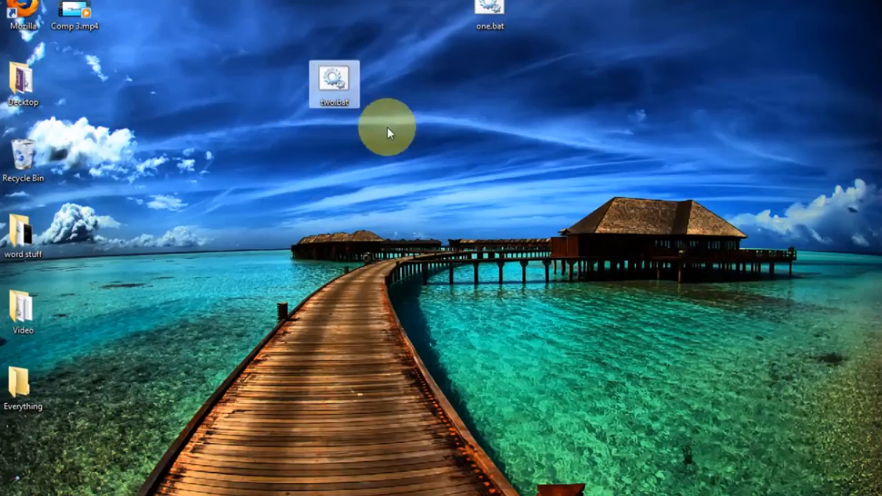
{"action": "mouse_move", "coordinate": [375, 113]}
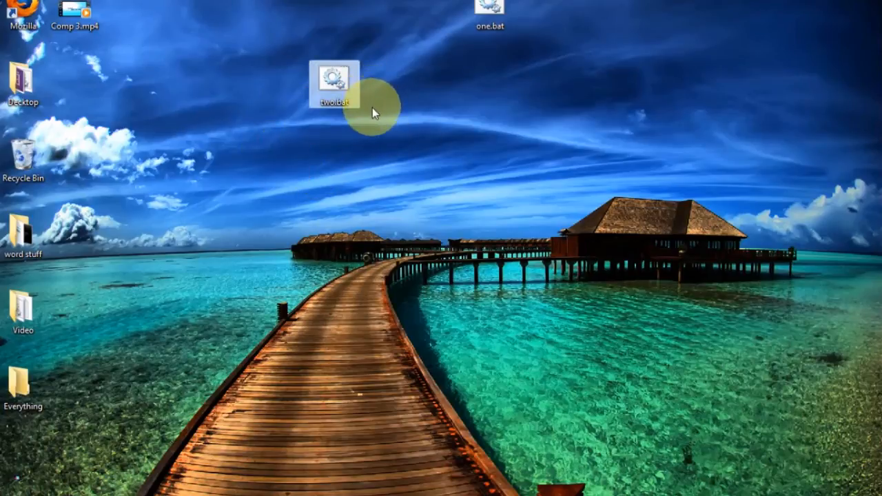